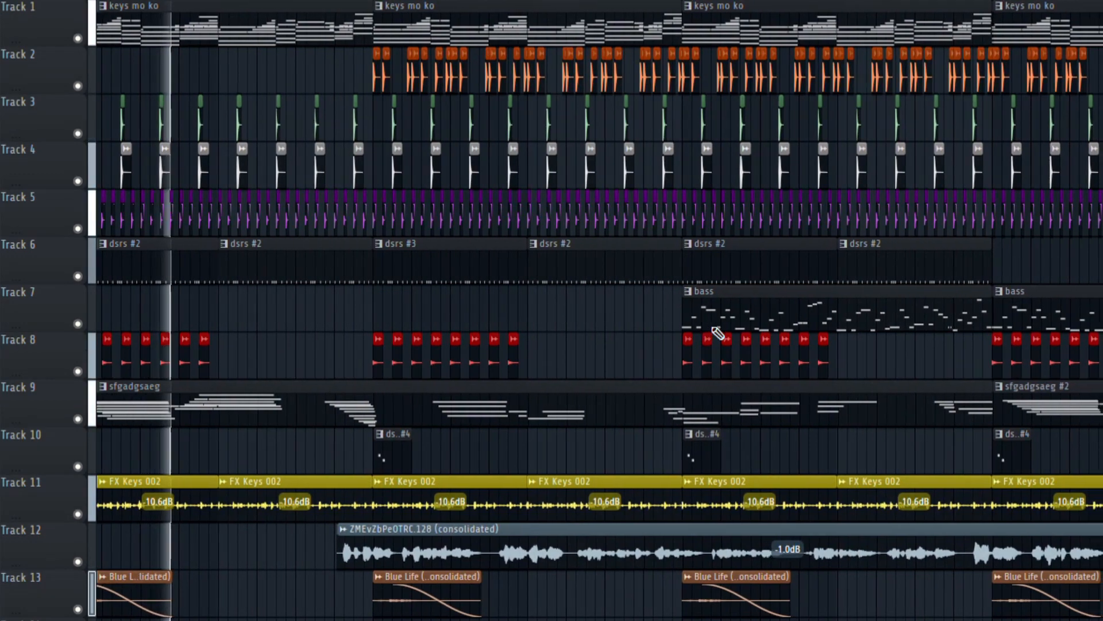
{"action": "scroll", "scroll_direction": "right", "scroll_amount": 3}
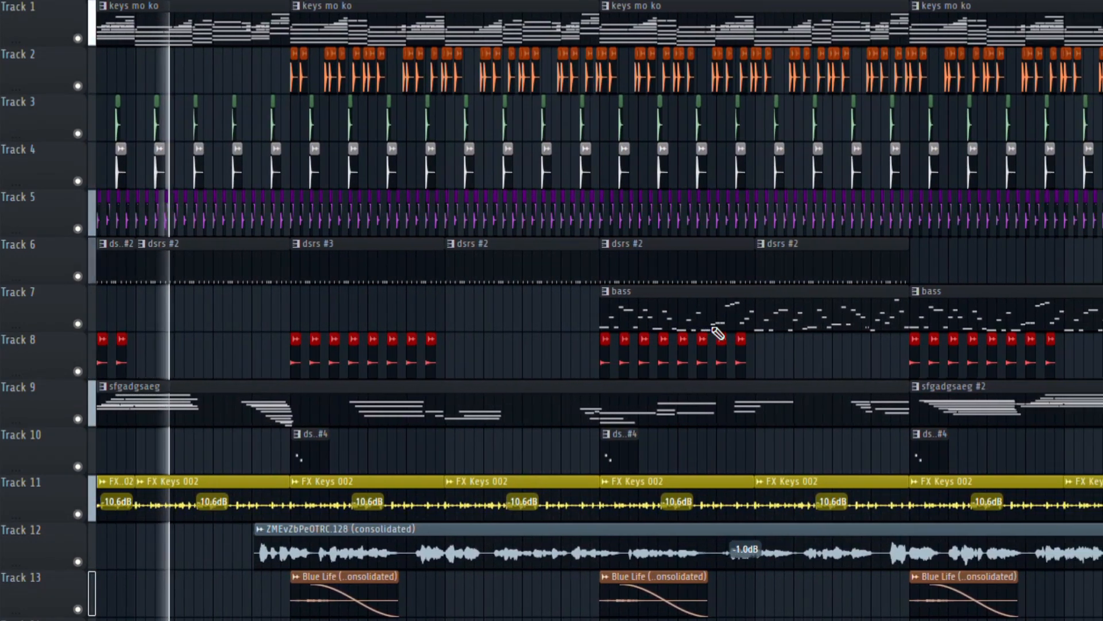
{"action": "scroll", "scroll_direction": "right", "scroll_amount": 3}
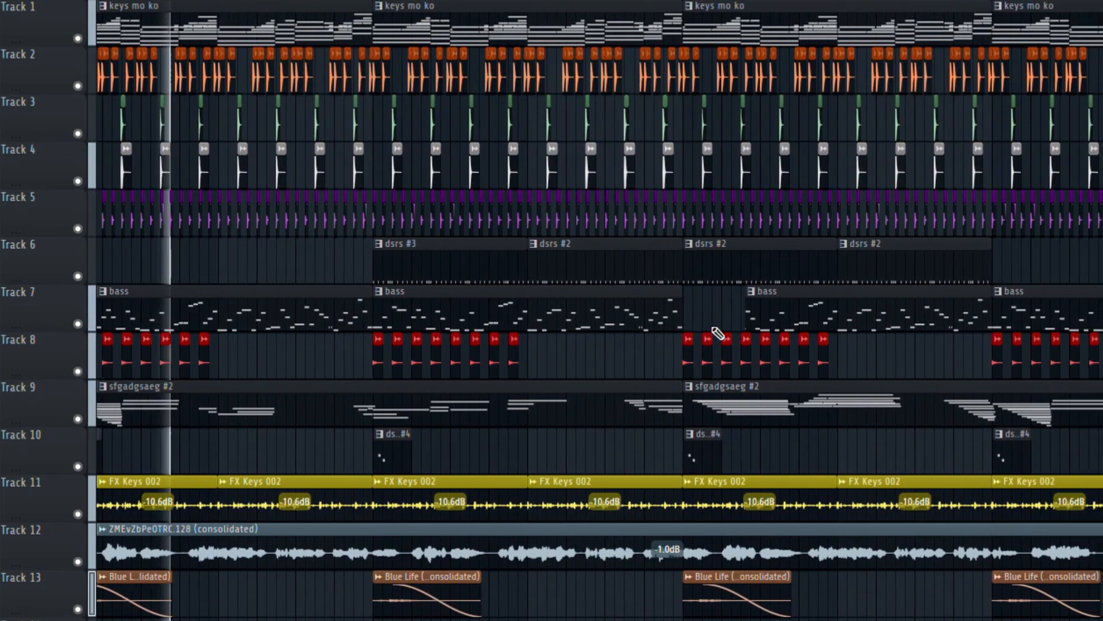
{"action": "scroll", "scroll_direction": "left", "scroll_amount": 3}
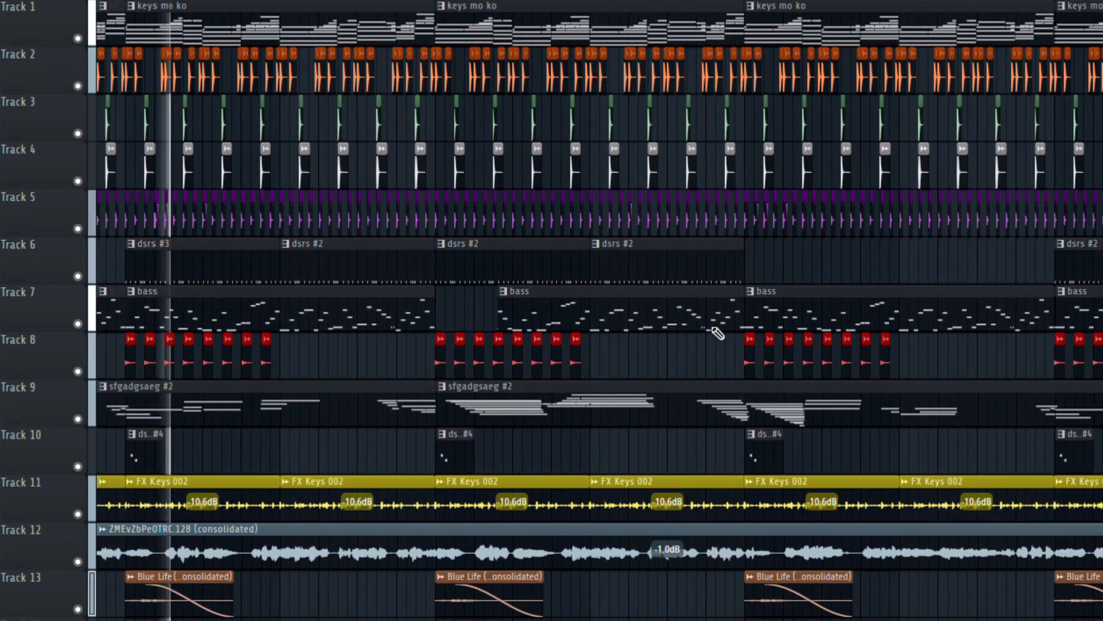
{"action": "scroll", "scroll_direction": "right", "scroll_amount": 3}
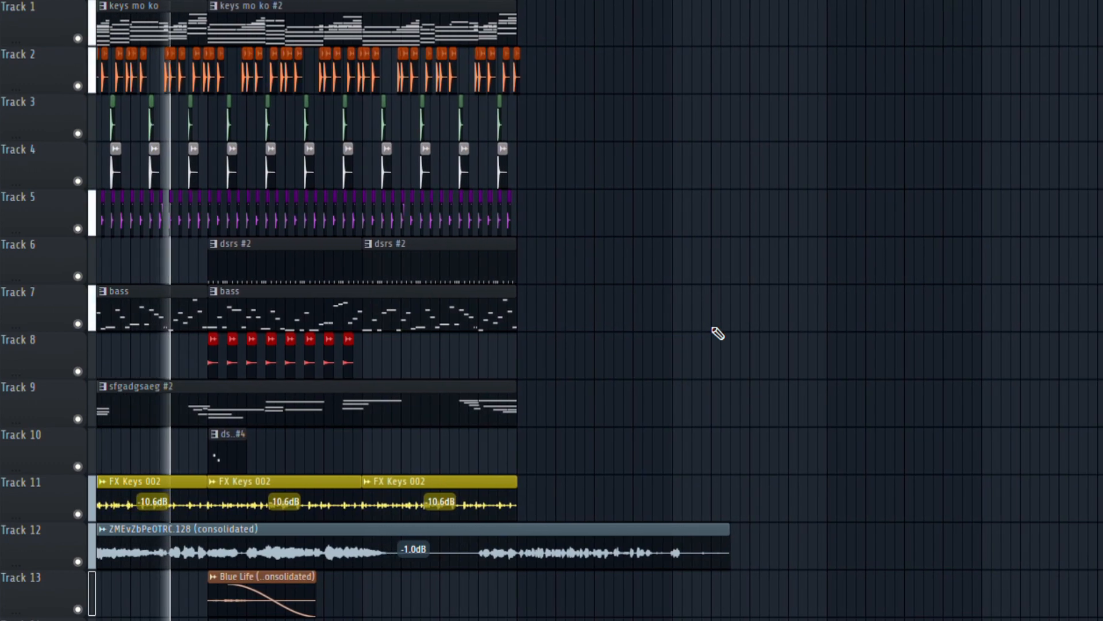
{"action": "scroll", "scroll_direction": "left", "scroll_amount": 3}
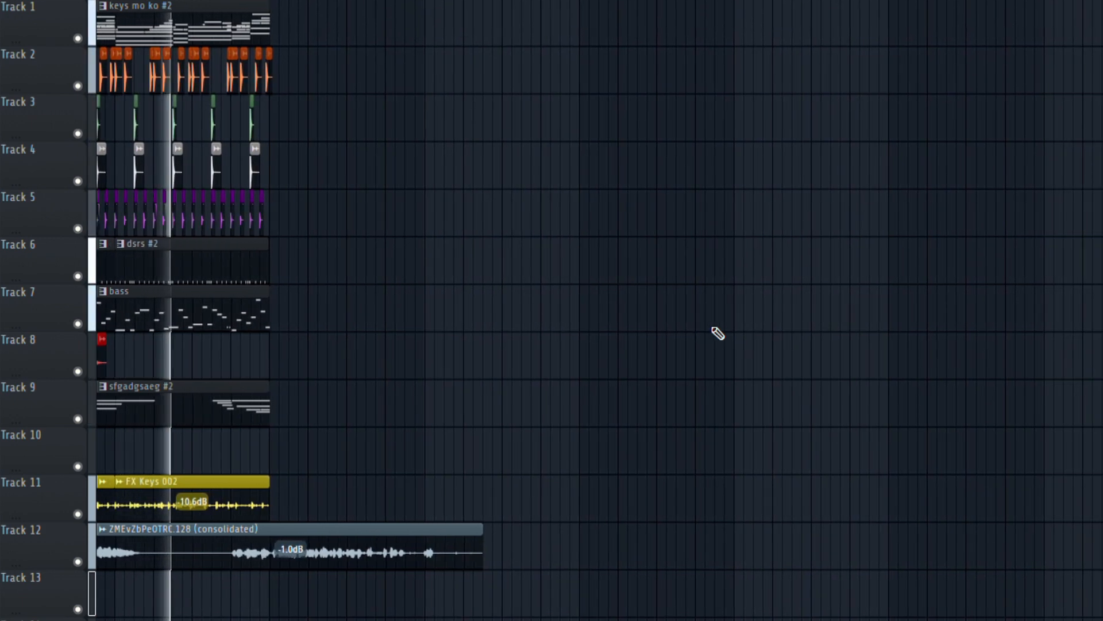
{"action": "scroll", "scroll_direction": "left", "scroll_amount": 3}
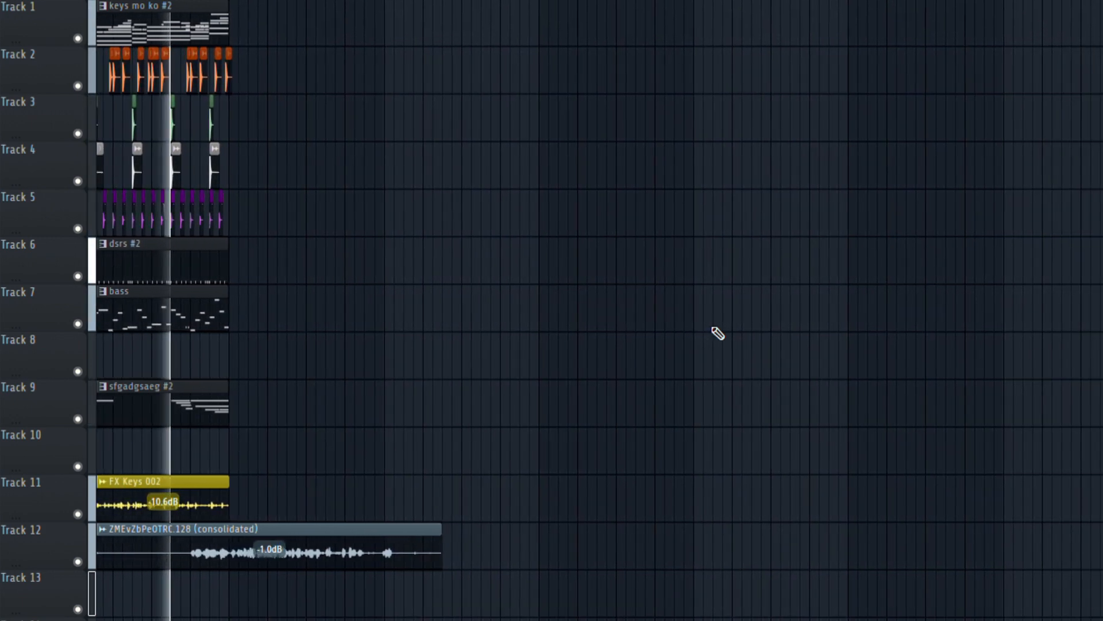